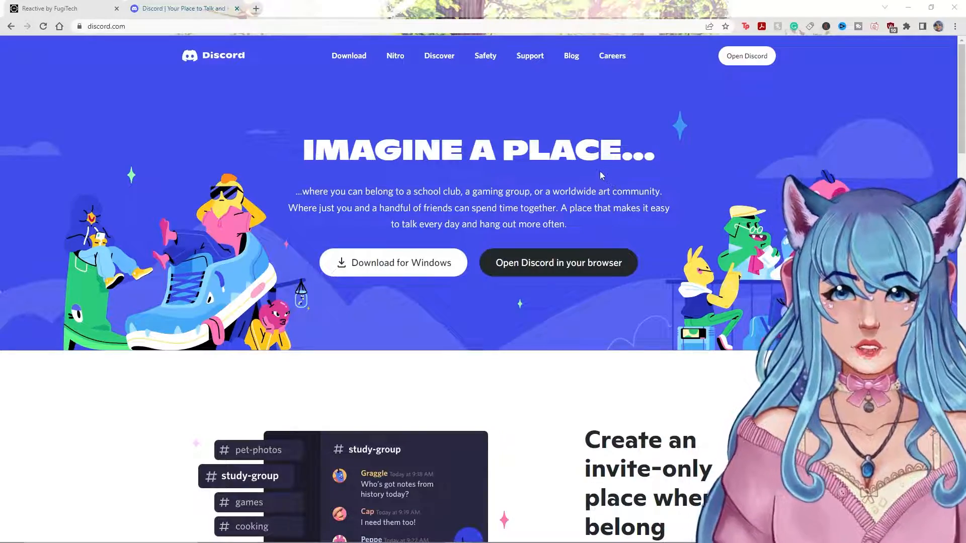
{"action": "mouse_move", "coordinate": [405, 95]}
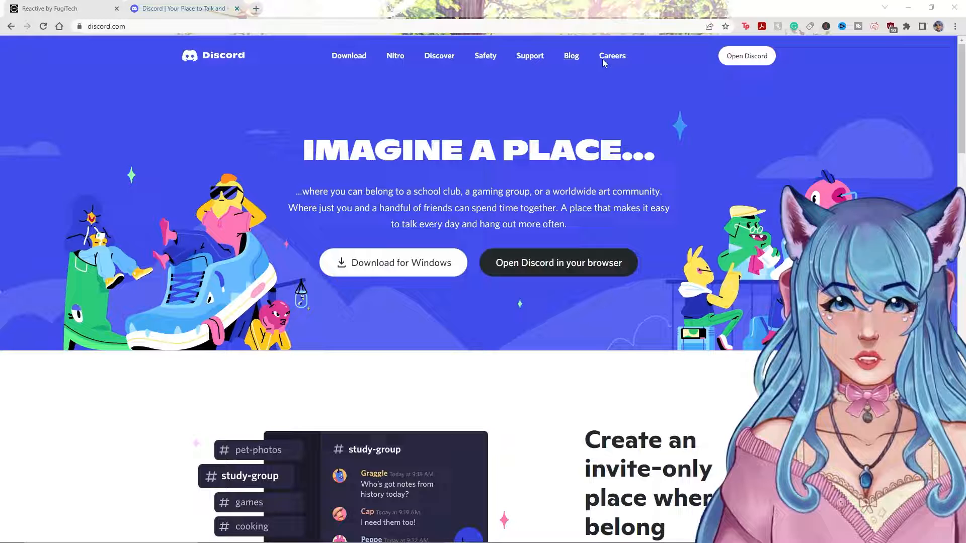
{"action": "mouse_move", "coordinate": [257, 73]}
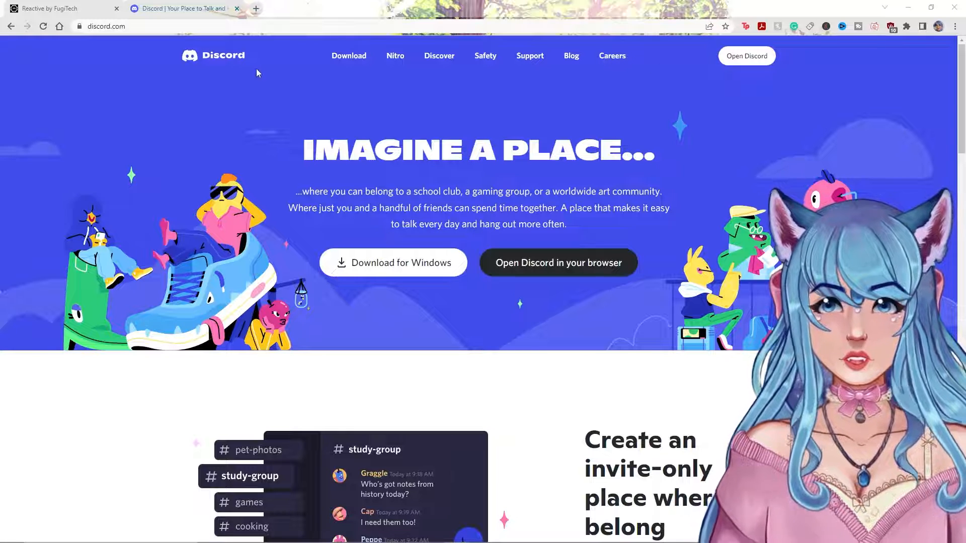
Switch from the Discord homepage back to the Reactive by FugiTech tab
{"action": "left_click", "coordinate": [61, 8]}
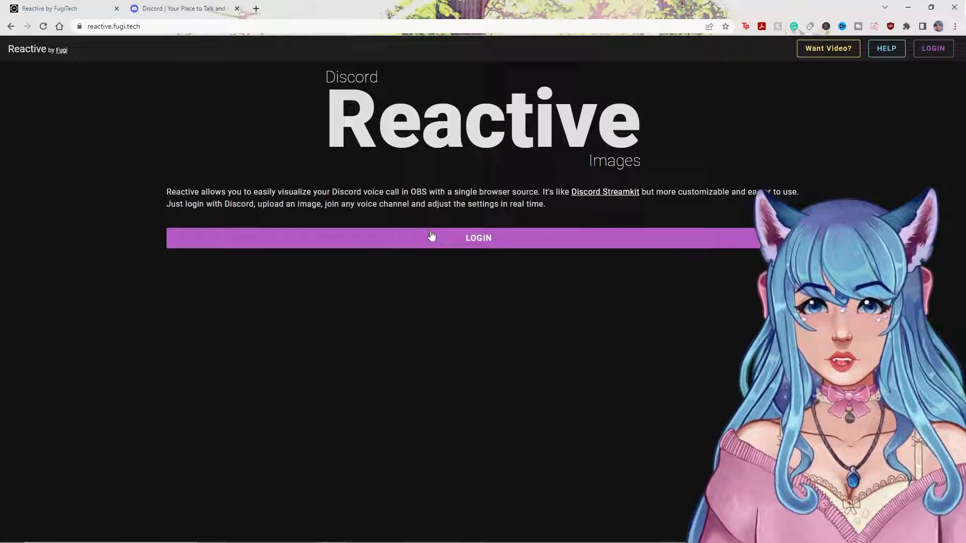
Log in to reactive.fugi.tech and authorize it with the Discord account
{"action": "left_click", "coordinate": [478, 238]}
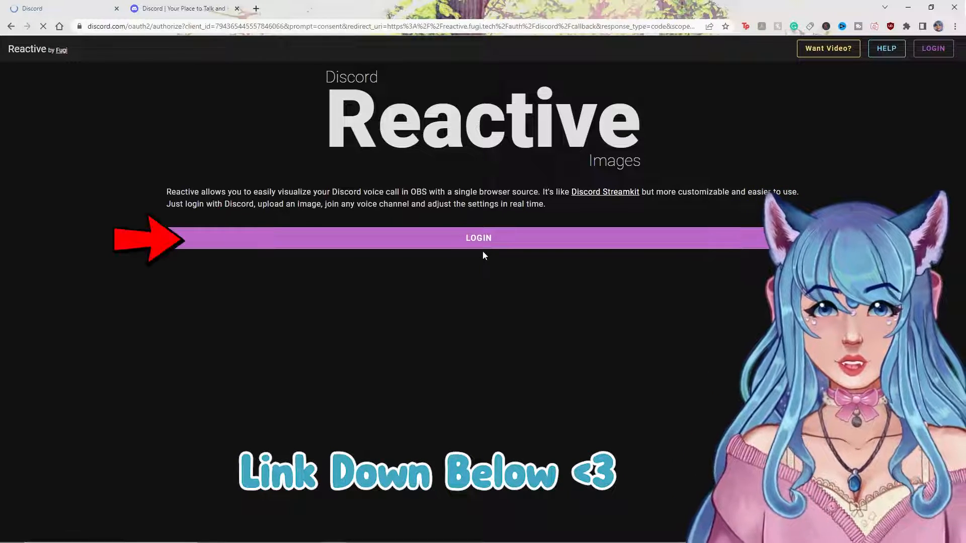
{"action": "left_click", "coordinate": [478, 238]}
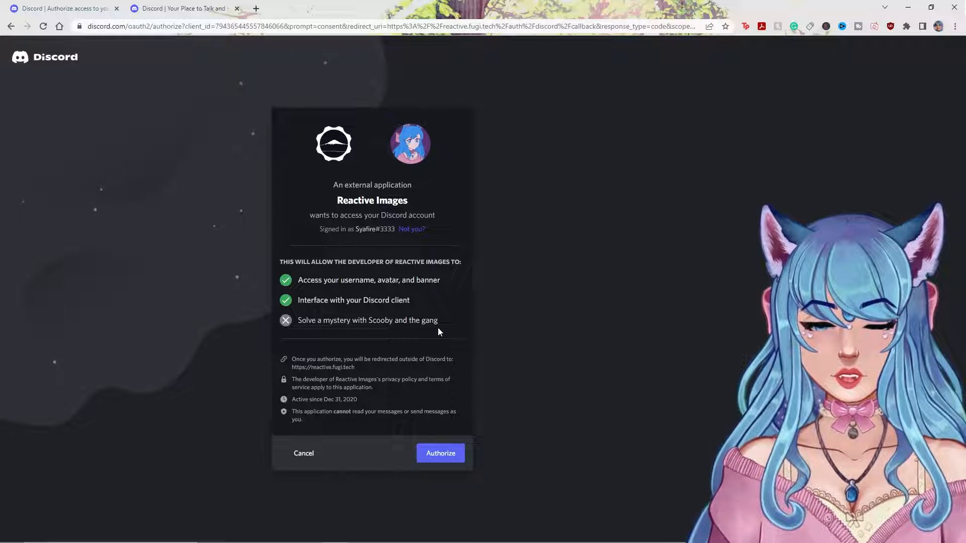
{"action": "left_click", "coordinate": [440, 453]}
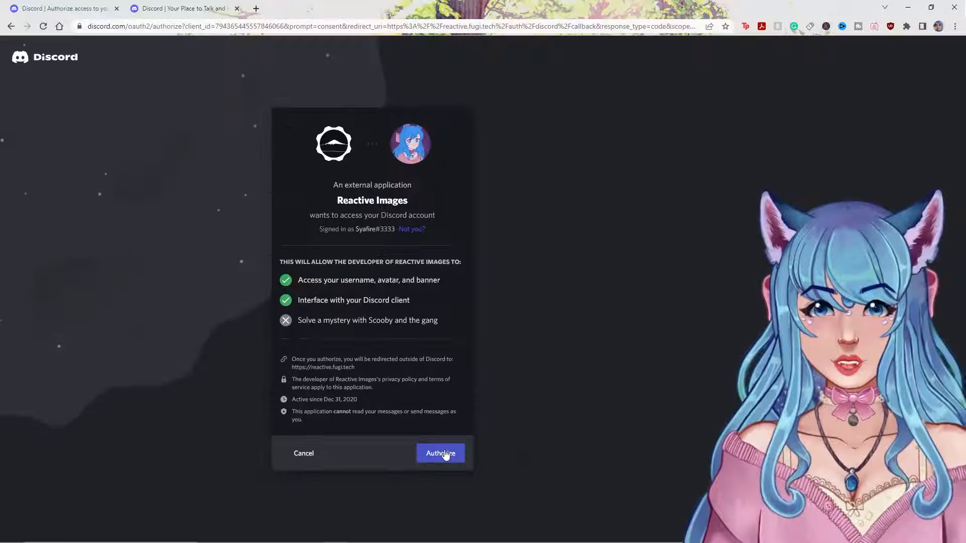
{"action": "left_click", "coordinate": [440, 453]}
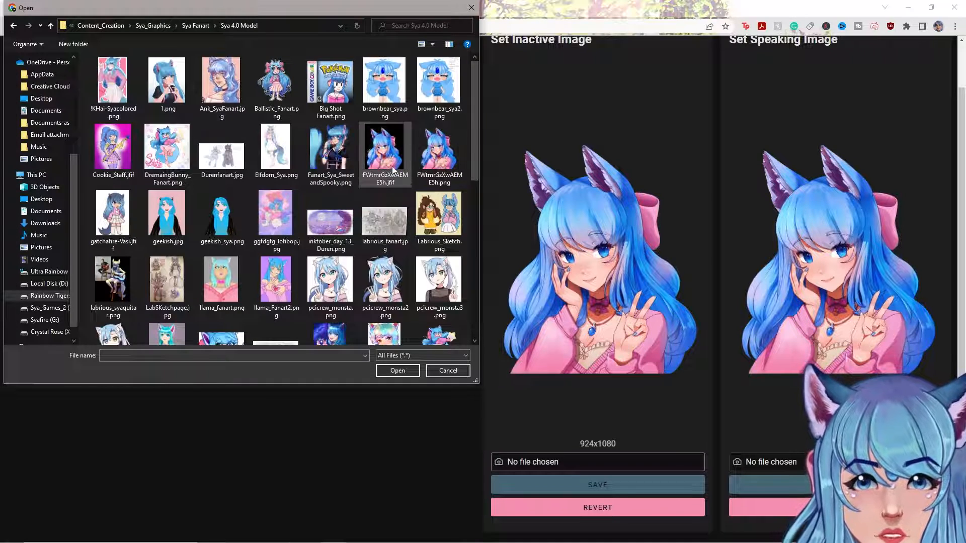
Choose Ballistic_Fanart.png as the inactive image and browse for the Streamer fanart speaking image
{"action": "left_click", "coordinate": [276, 80]}
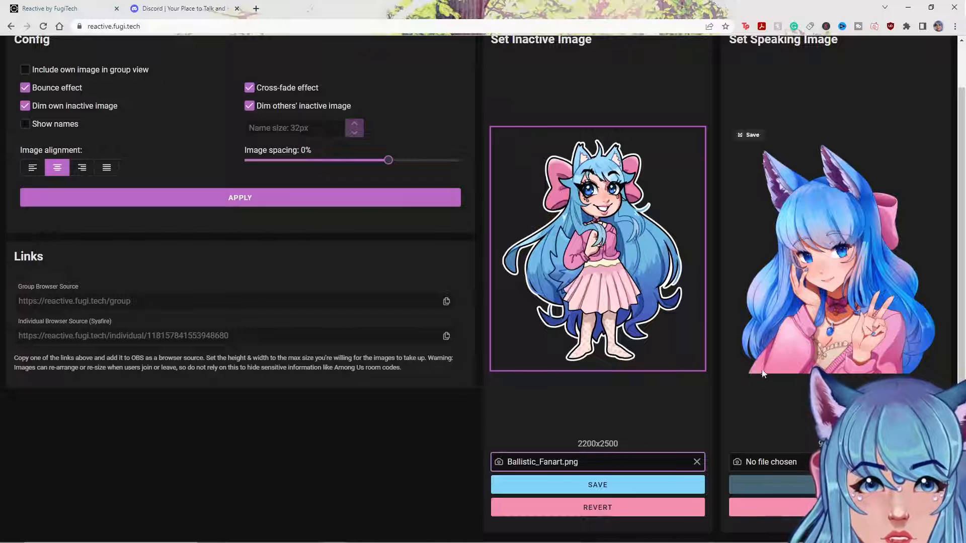
{"action": "left_click", "coordinate": [767, 462]}
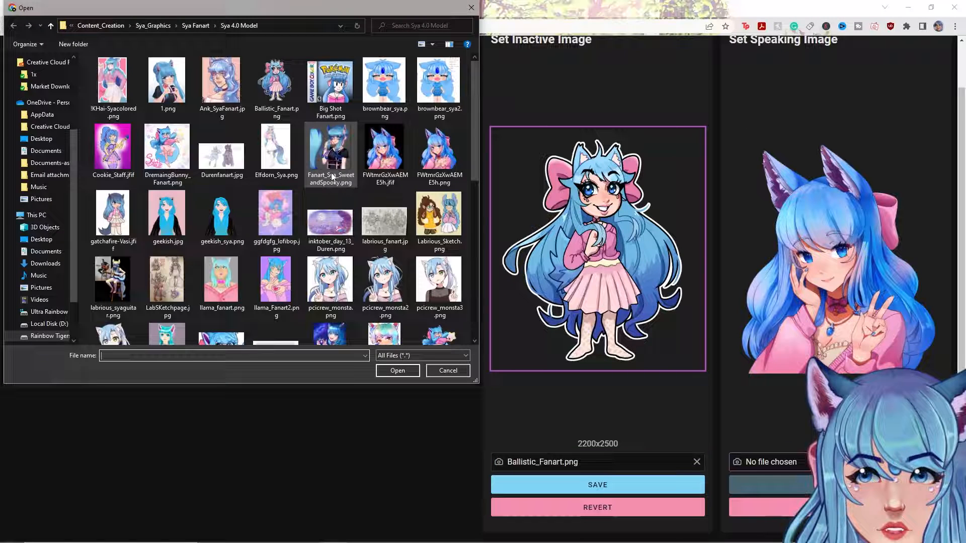
{"action": "mouse_move", "coordinate": [330, 80]}
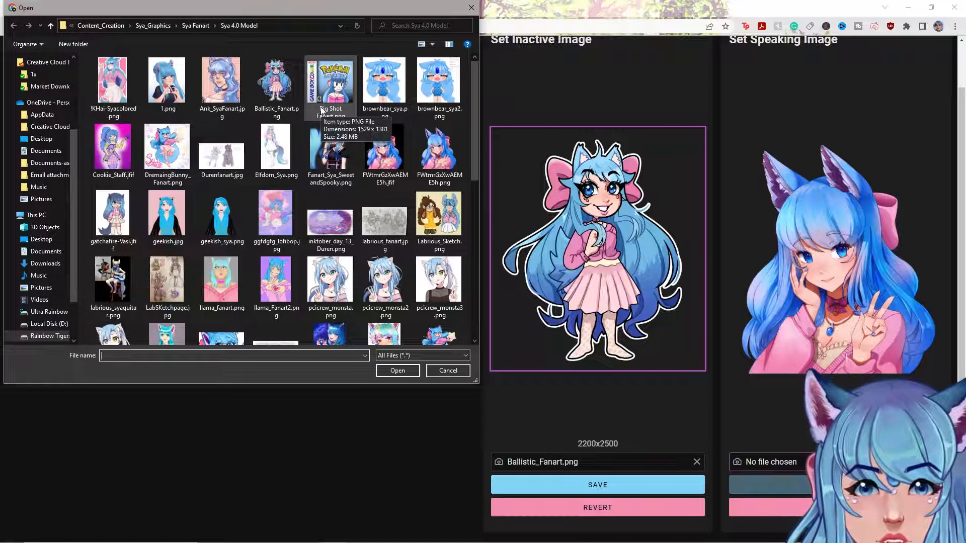
{"action": "scroll", "scroll_direction": "down", "scroll_amount": 3}
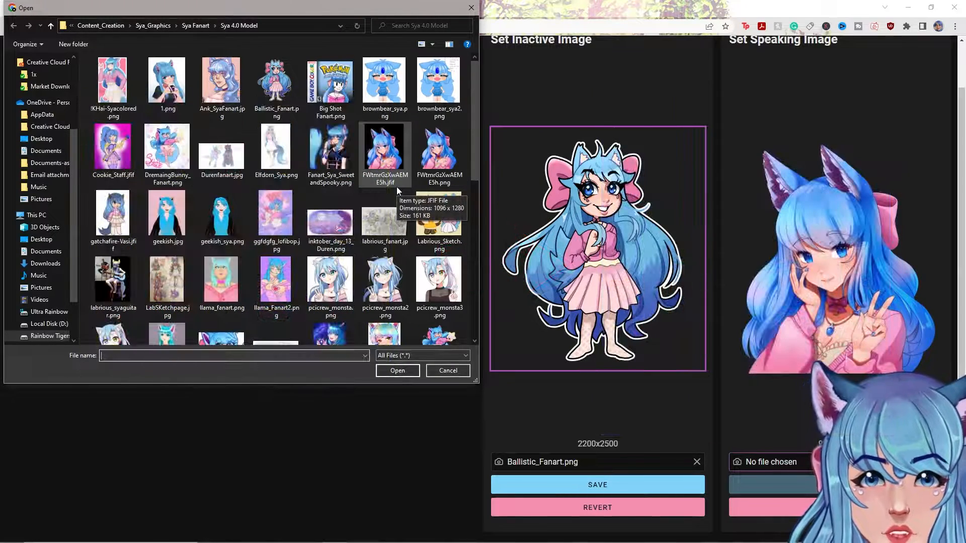
{"action": "scroll", "scroll_direction": "down", "scroll_amount": 3}
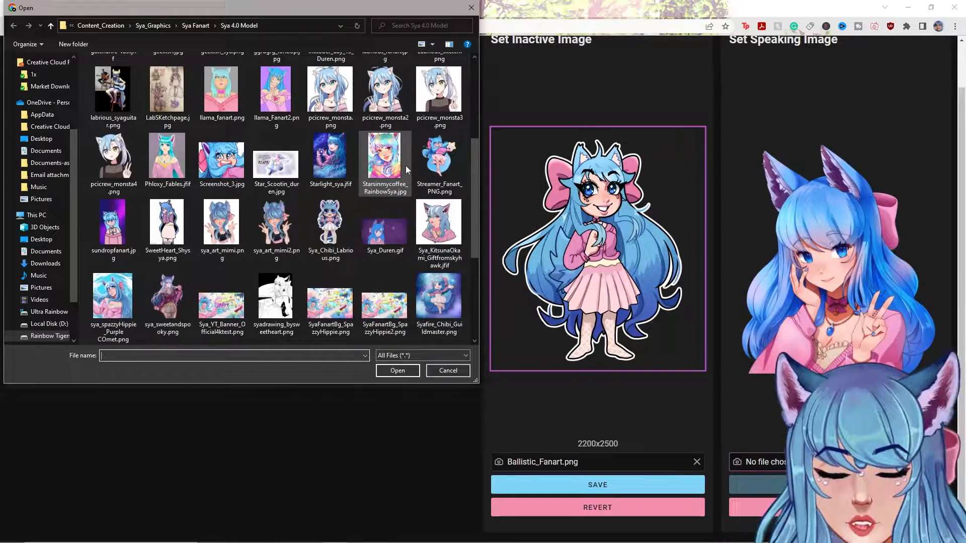
{"action": "scroll", "scroll_direction": "down", "scroll_amount": 3}
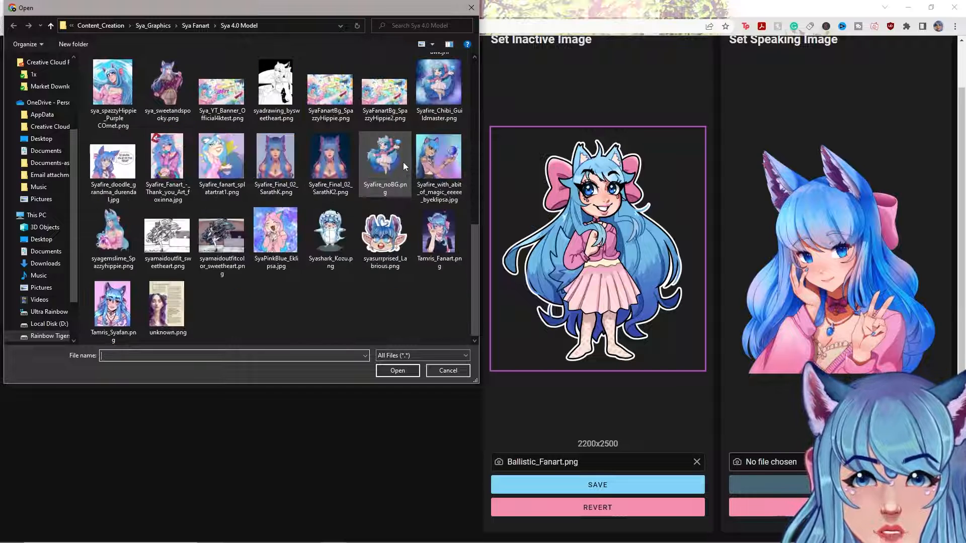
{"action": "mouse_move", "coordinate": [438, 235]}
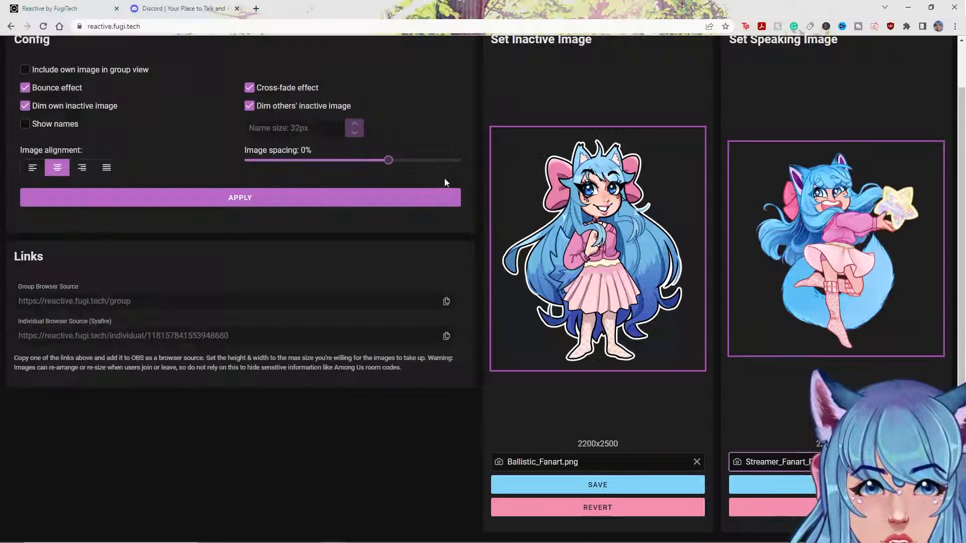
{"action": "mouse_move", "coordinate": [329, 231]}
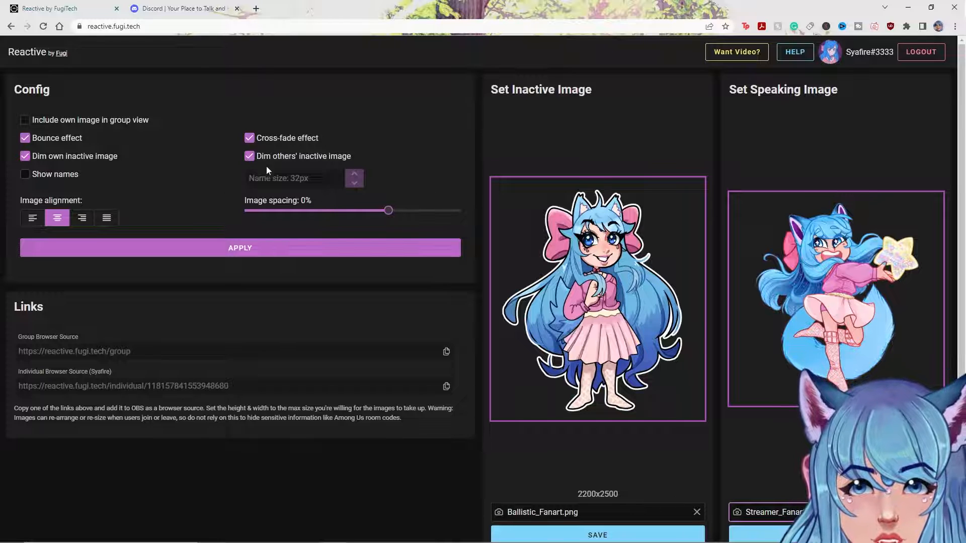
Drag the Image spacing slider to -30%
{"action": "left_click_drag", "start_coordinate": [388, 210], "coordinate": [345, 211]}
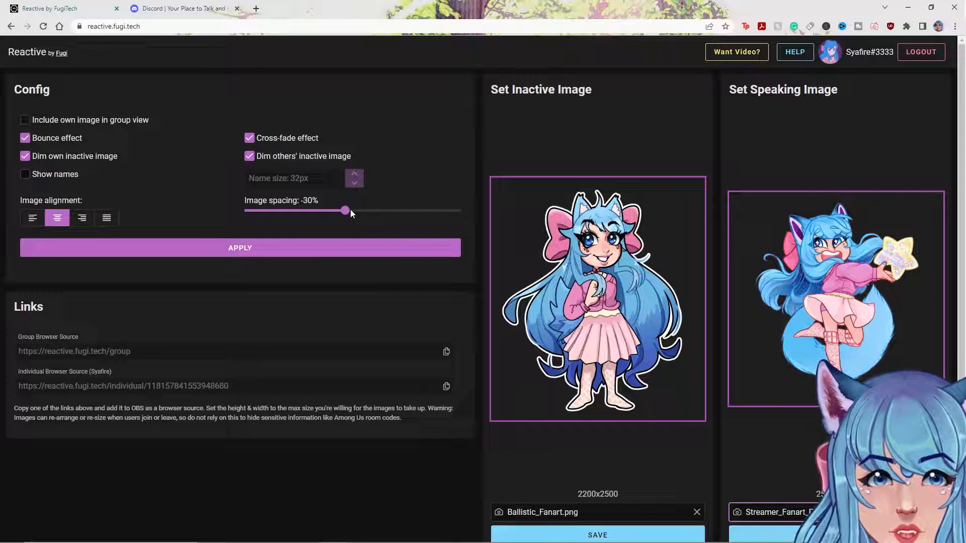
{"action": "left_click_drag", "start_coordinate": [345, 211], "coordinate": [363, 211]}
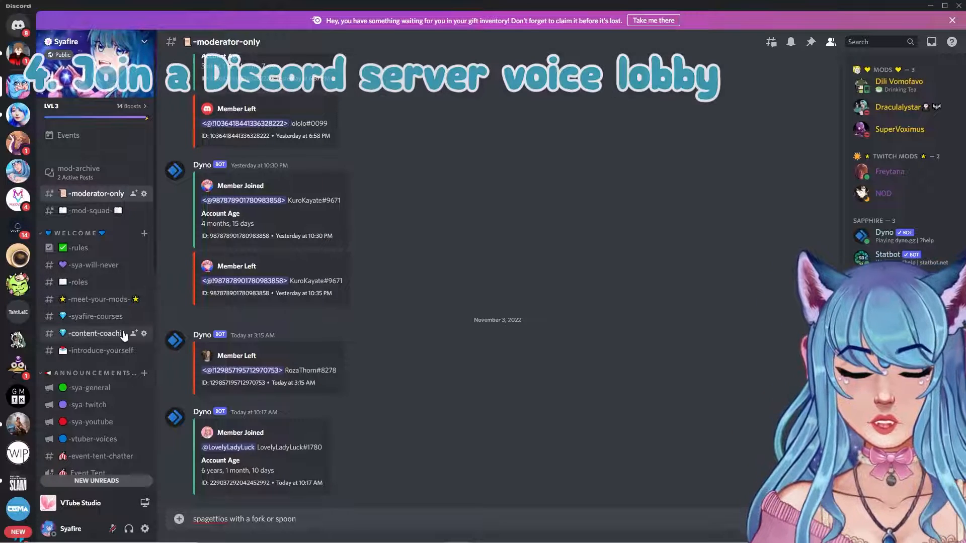
Scroll to the Events category and join the Stream Room voice channel
{"action": "scroll", "scroll_direction": "down", "scroll_amount": 3}
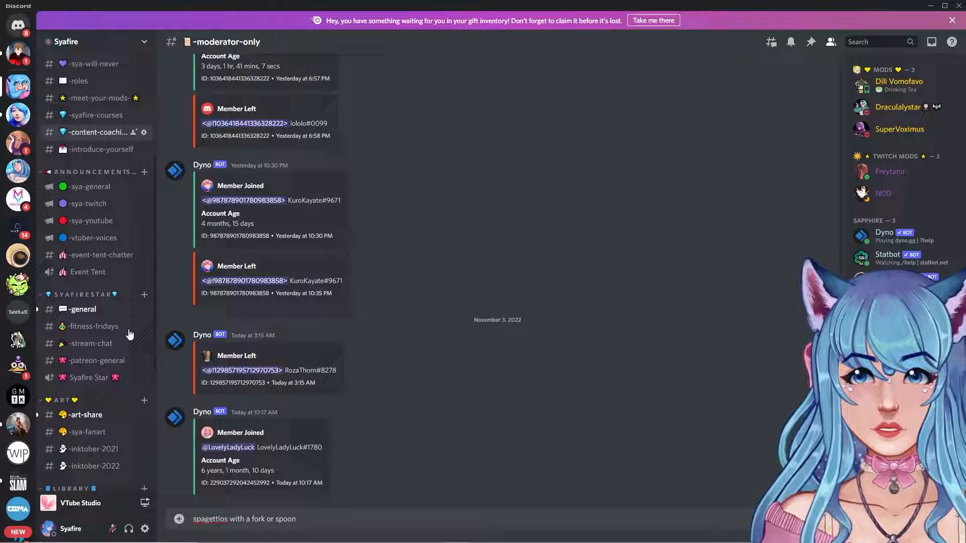
{"action": "scroll", "scroll_direction": "down", "scroll_amount": 3}
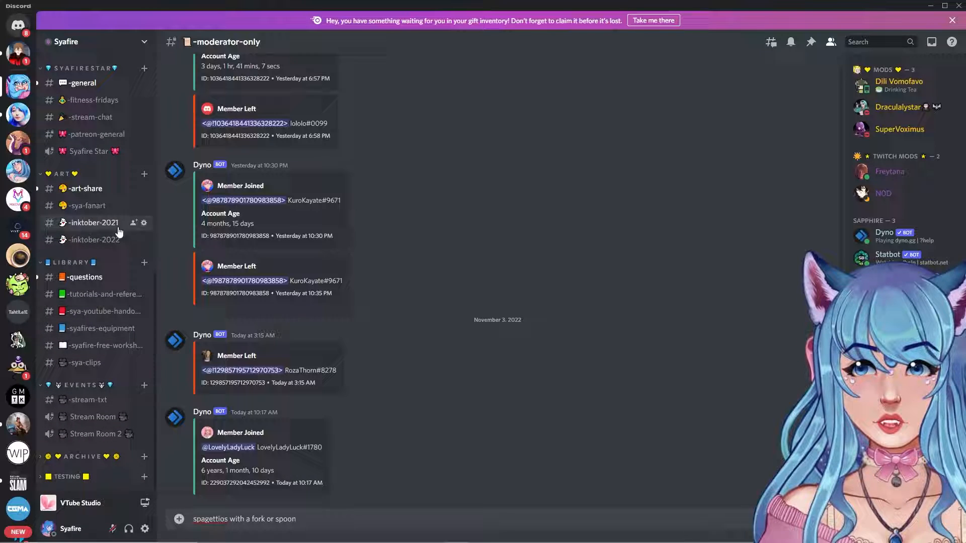
{"action": "mouse_move", "coordinate": [83, 362]}
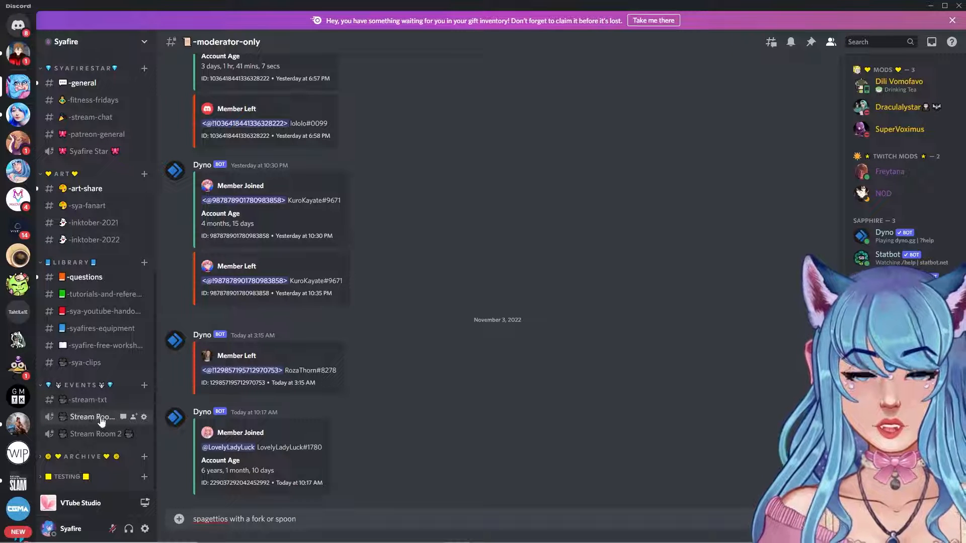
{"action": "left_click", "coordinate": [93, 417]}
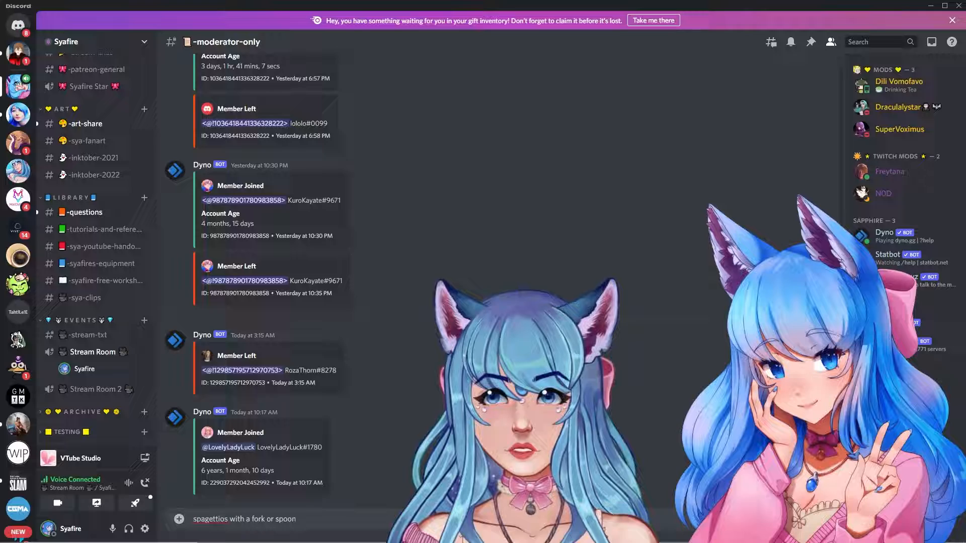
{"action": "mouse_move", "coordinate": [474, 252]}
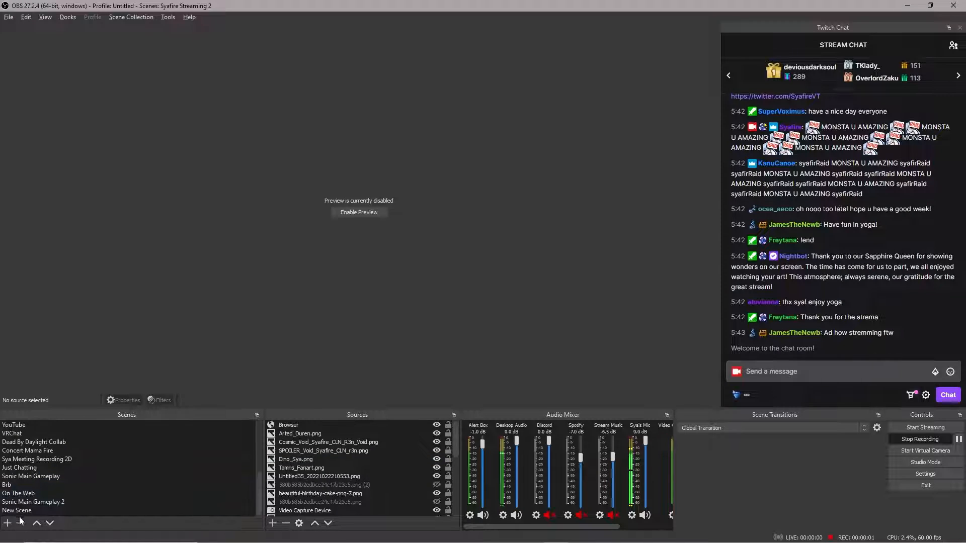
Add a new scene named 'PNGTuber Te'
{"action": "left_click", "coordinate": [7, 523]}
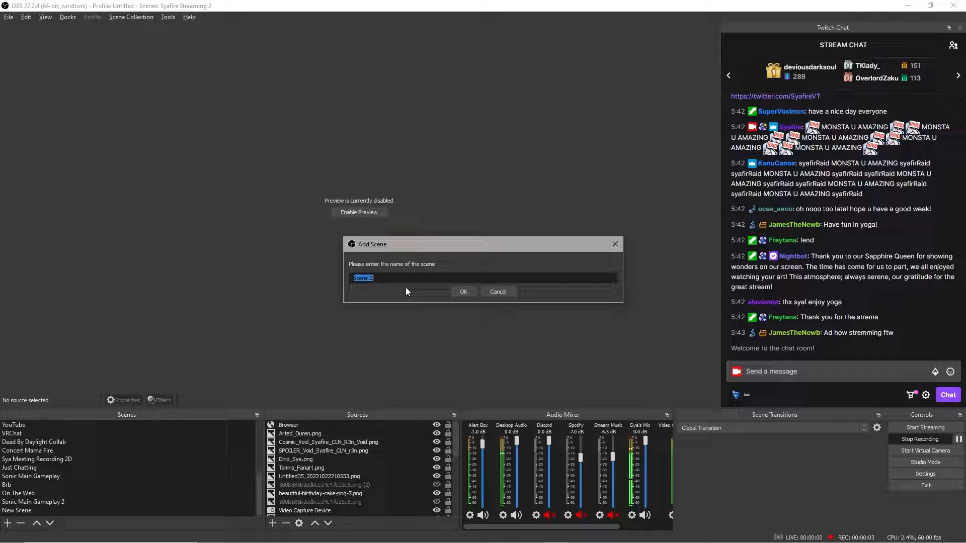
{"action": "type", "text": "PNGTuber Te"}
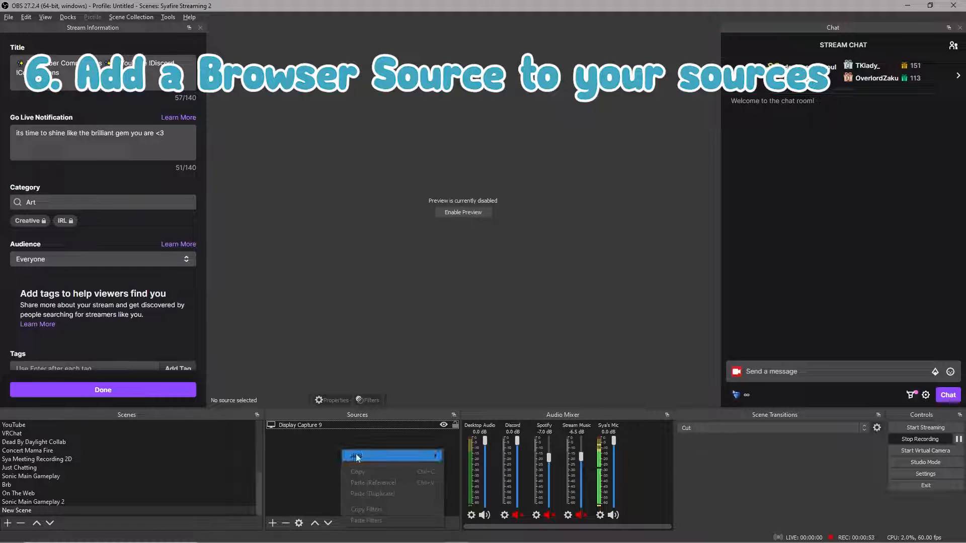
Create a browser source named 'PNG' in the new scene
{"action": "left_click", "coordinate": [357, 455]}
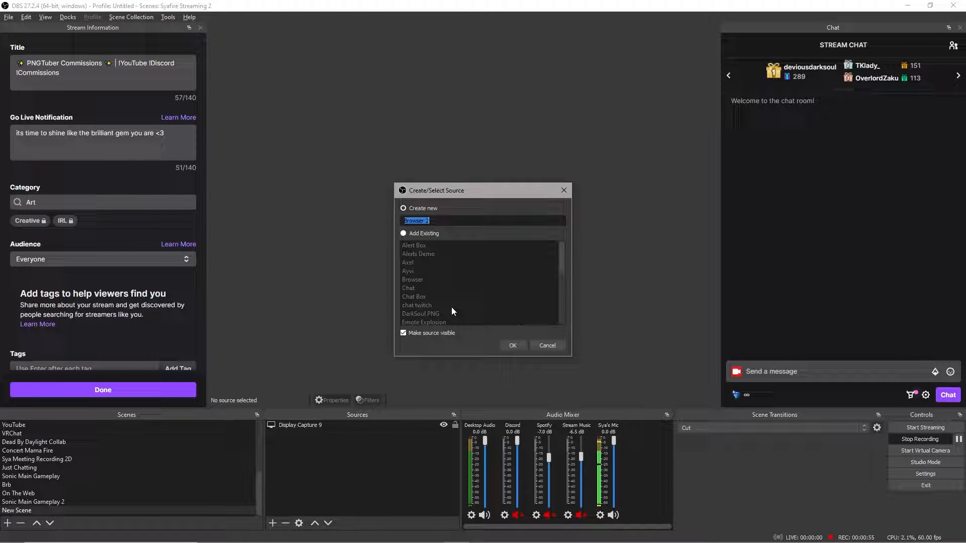
{"action": "type", "text": "PNG"}
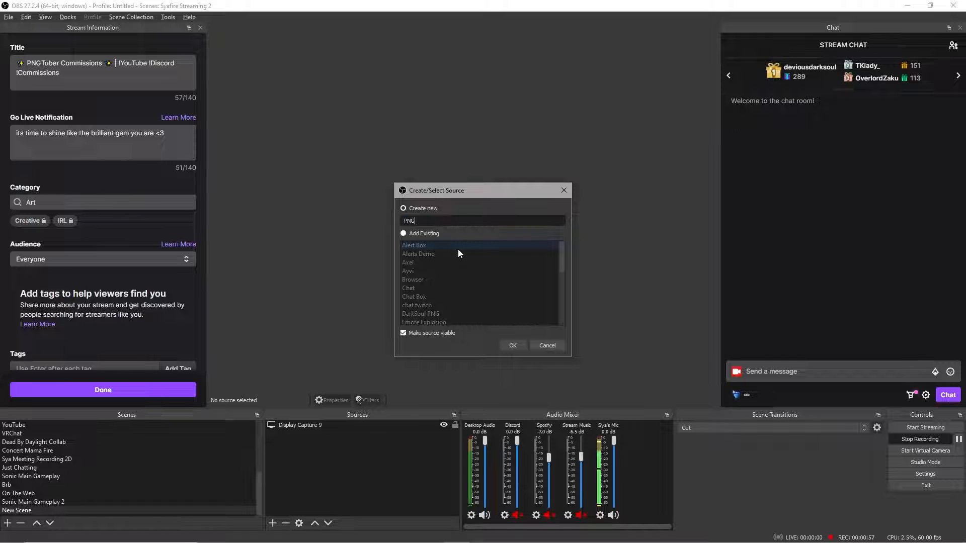
{"action": "left_click", "coordinate": [512, 345]}
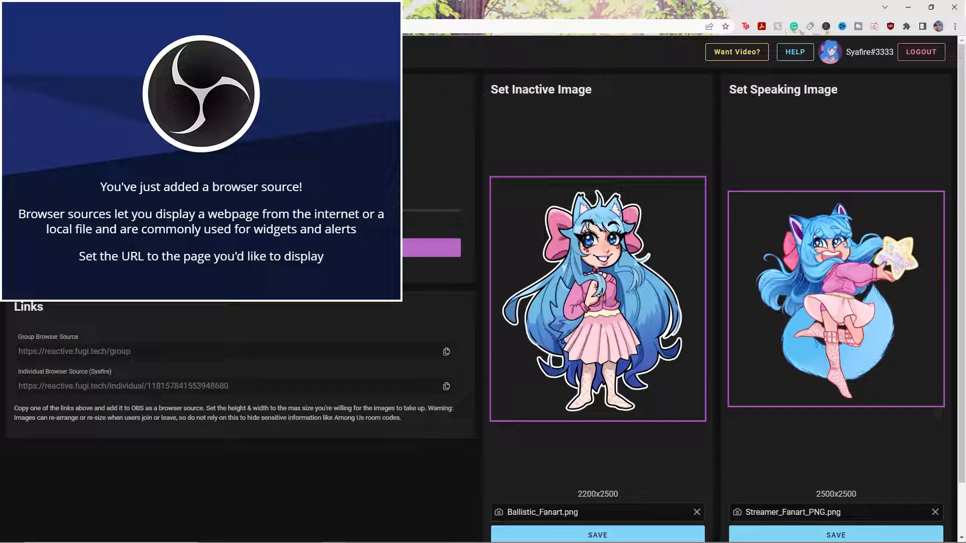
{"action": "mouse_move", "coordinate": [129, 383]}
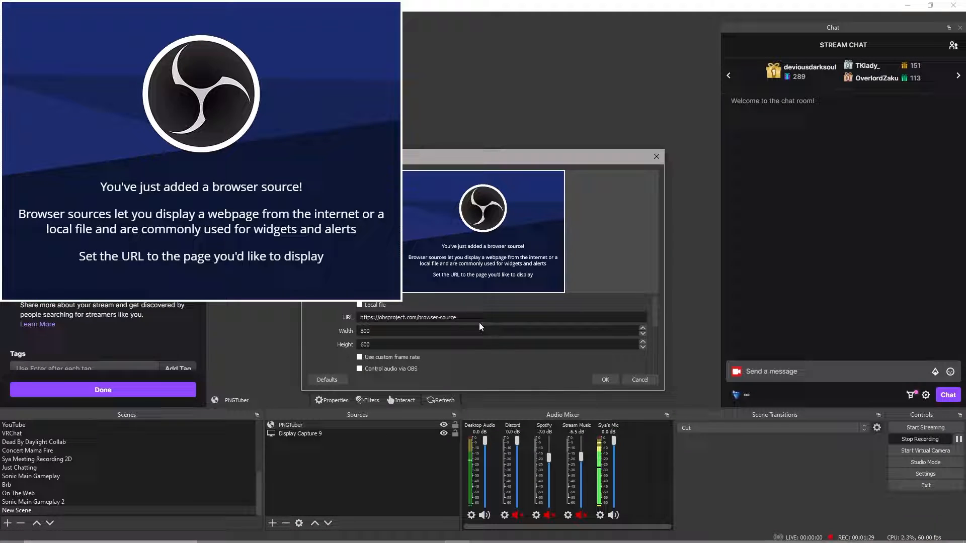
{"action": "type", "text": "https://reactive.fugi.tech/individual/118157841553948680"}
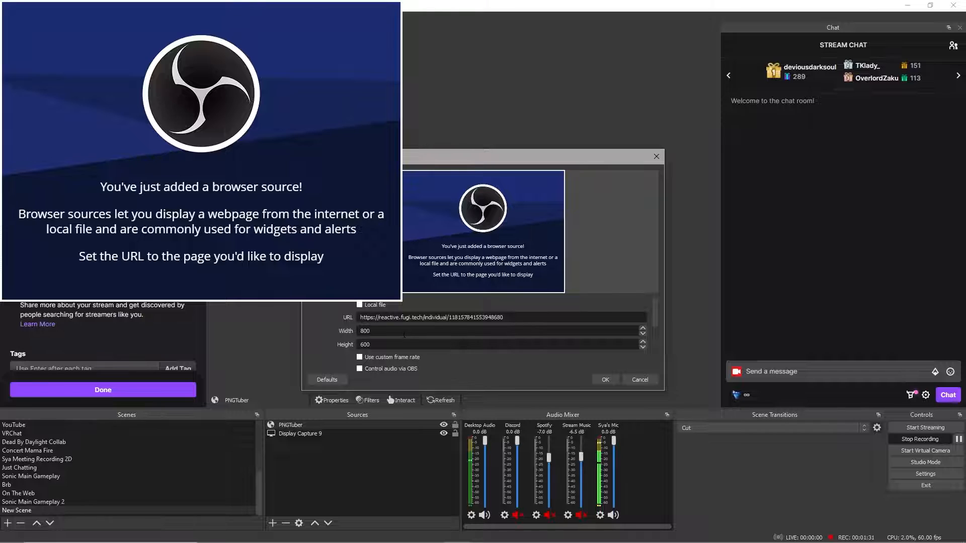
{"action": "type", "text": "18"}
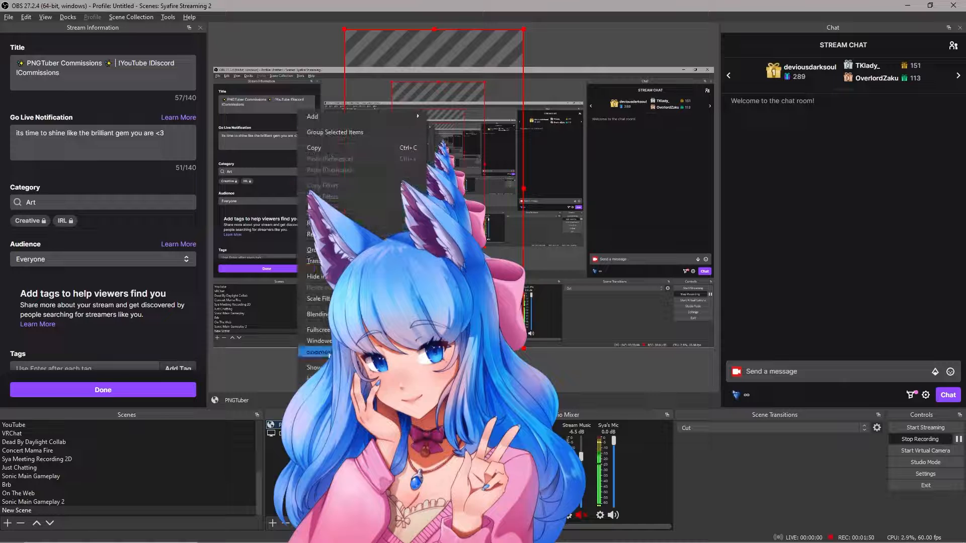
{"action": "left_click", "coordinate": [319, 353]}
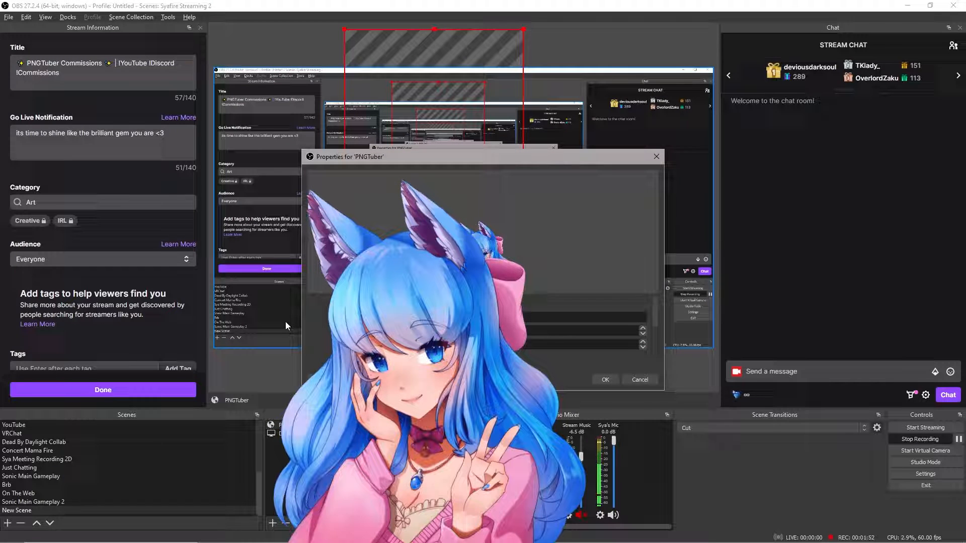